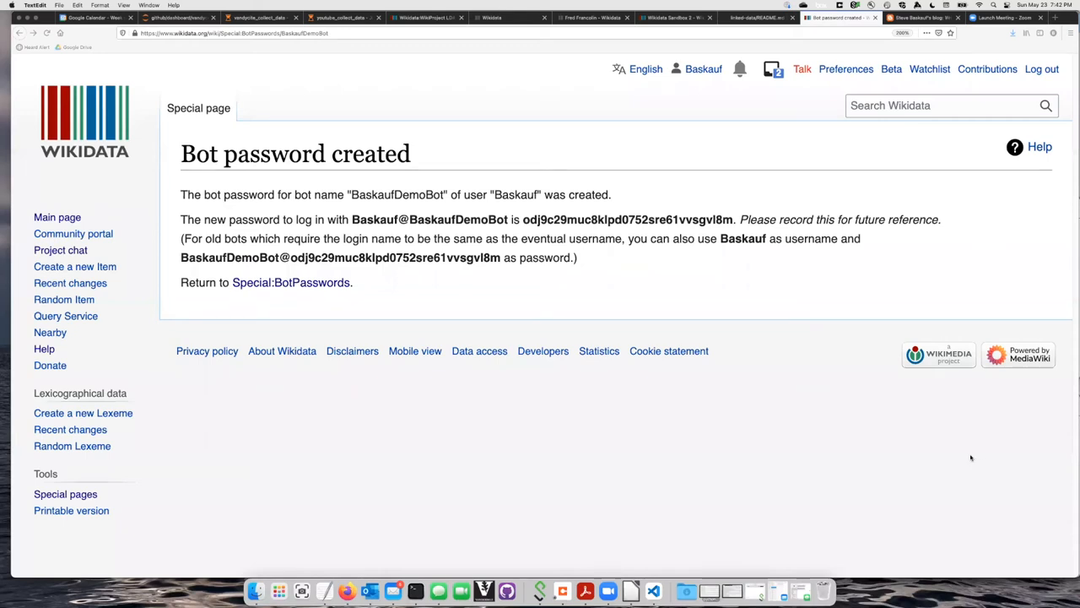
mouse_move(538, 408)
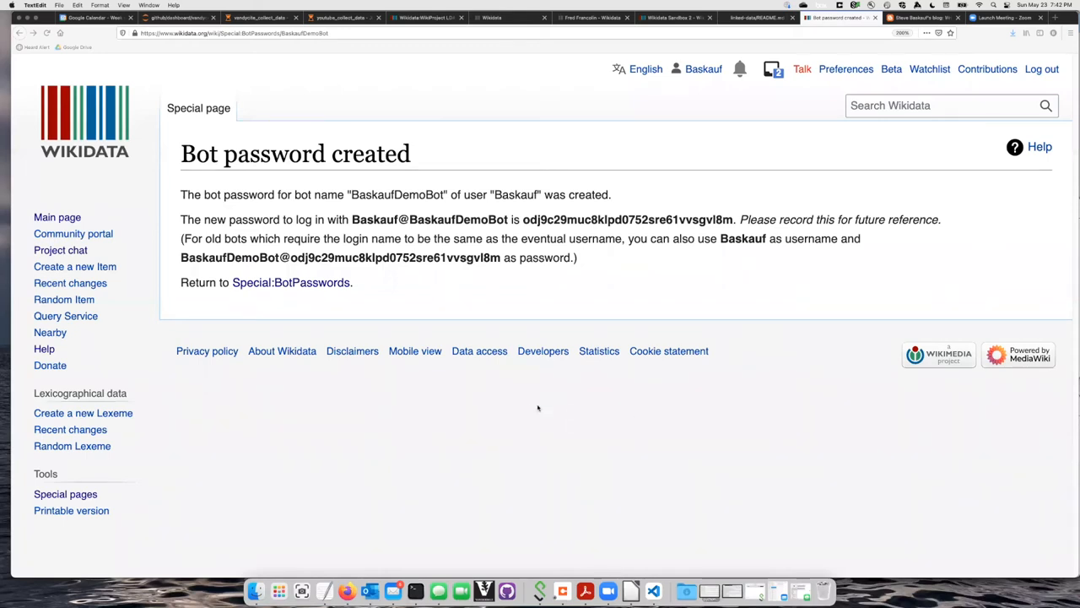
mouse_move(531, 408)
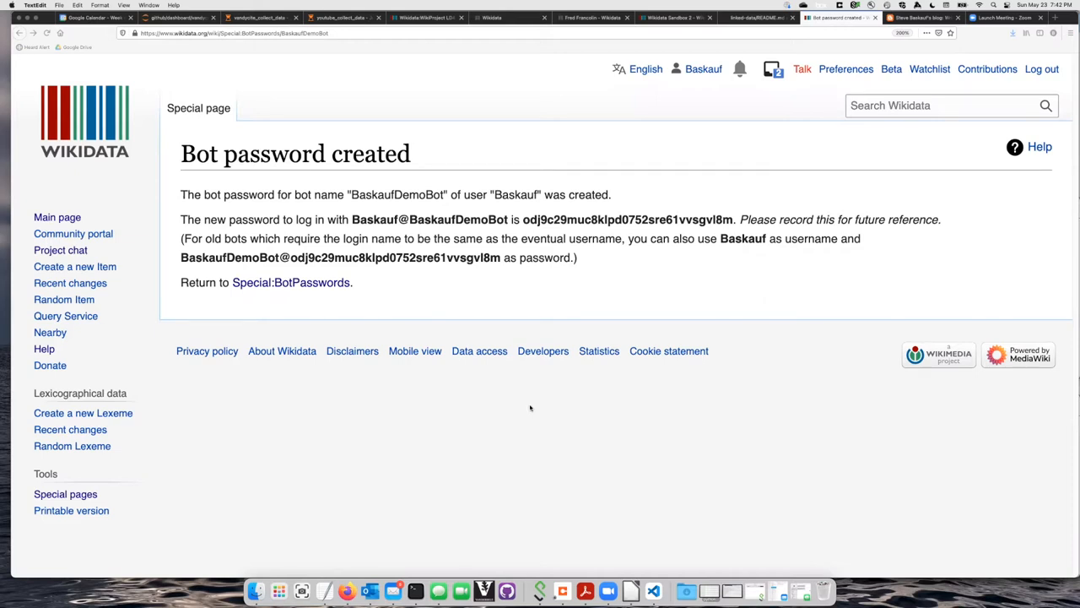
mouse_move(324, 589)
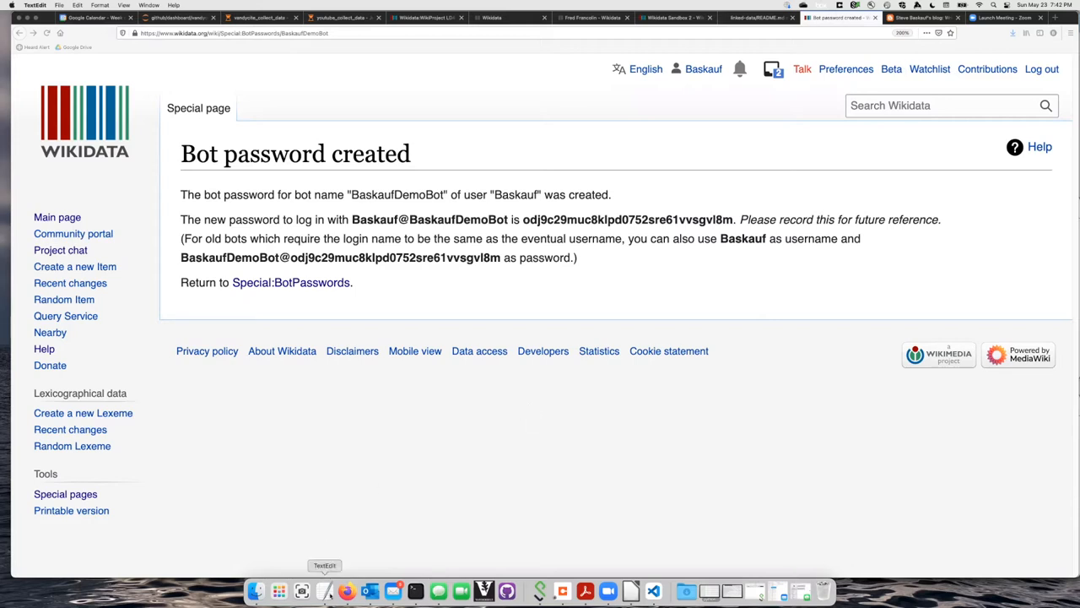
mouse_move(847, 134)
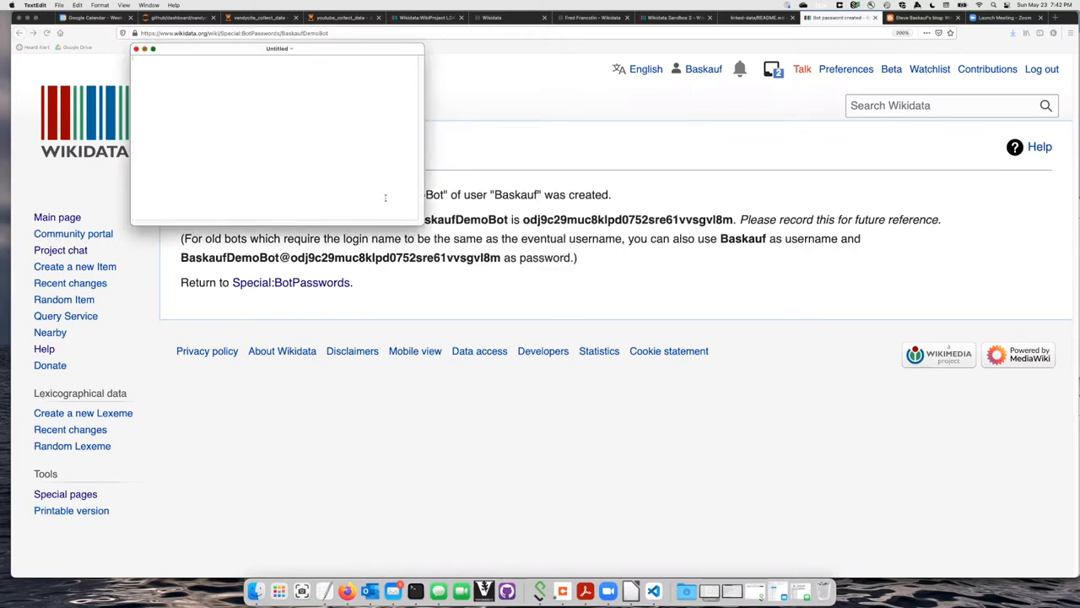
- Enlarge the blank document and set Preferences to plain-text new documents with UTF-8 encoding
left_click_drag(423, 221, 791, 412)
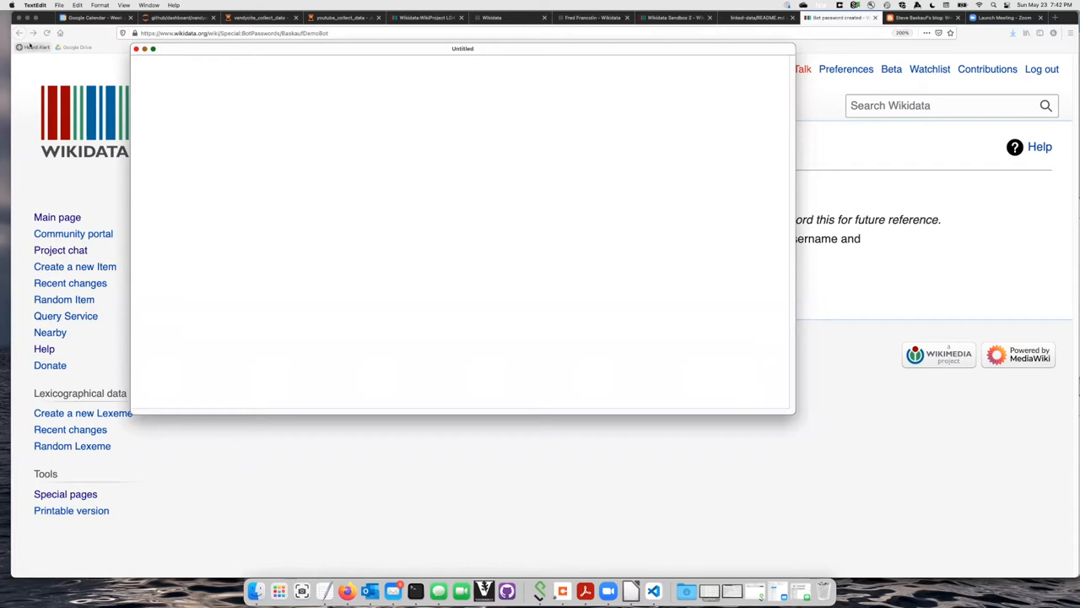
left_click(35, 5)
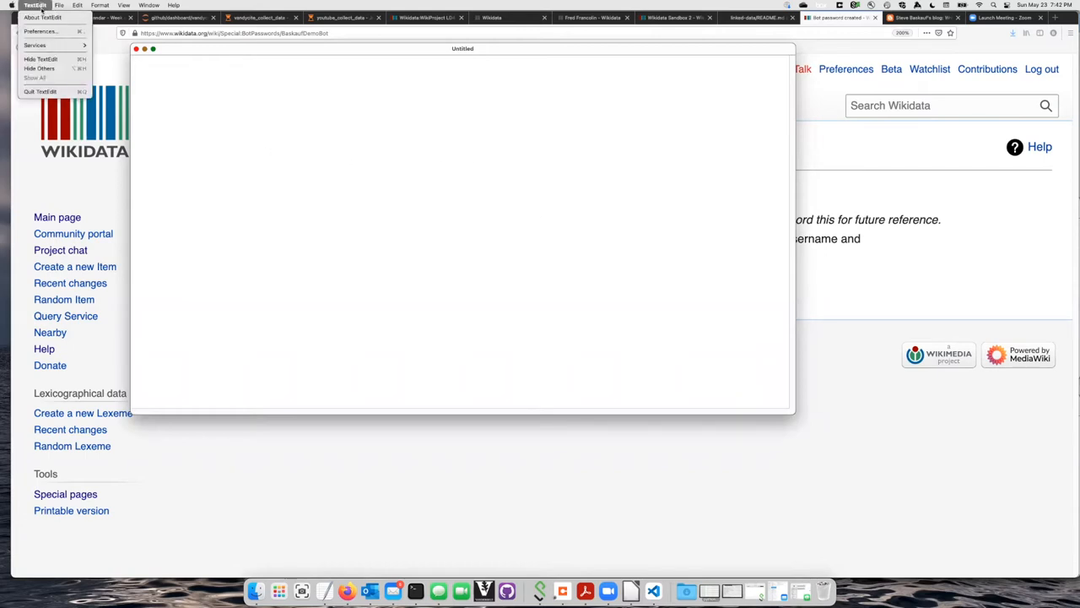
left_click(40, 32)
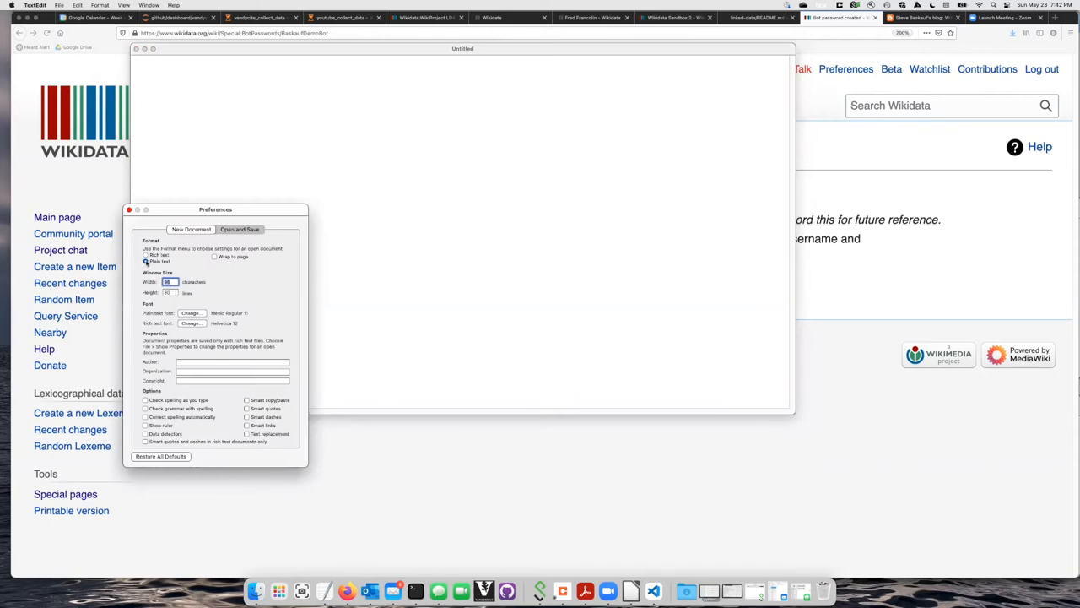
left_click(145, 262)
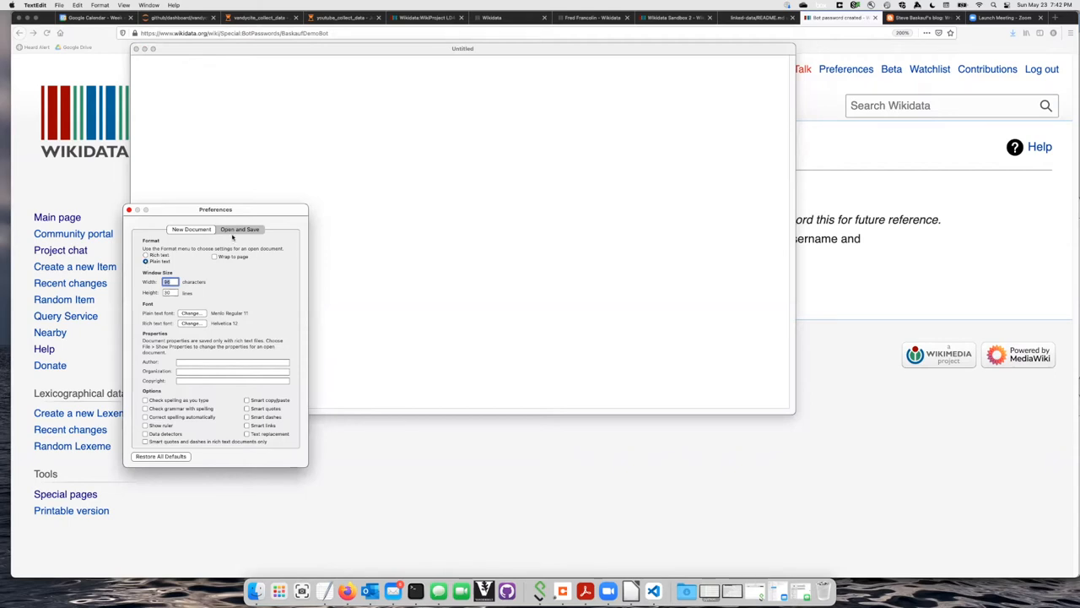
left_click(240, 229)
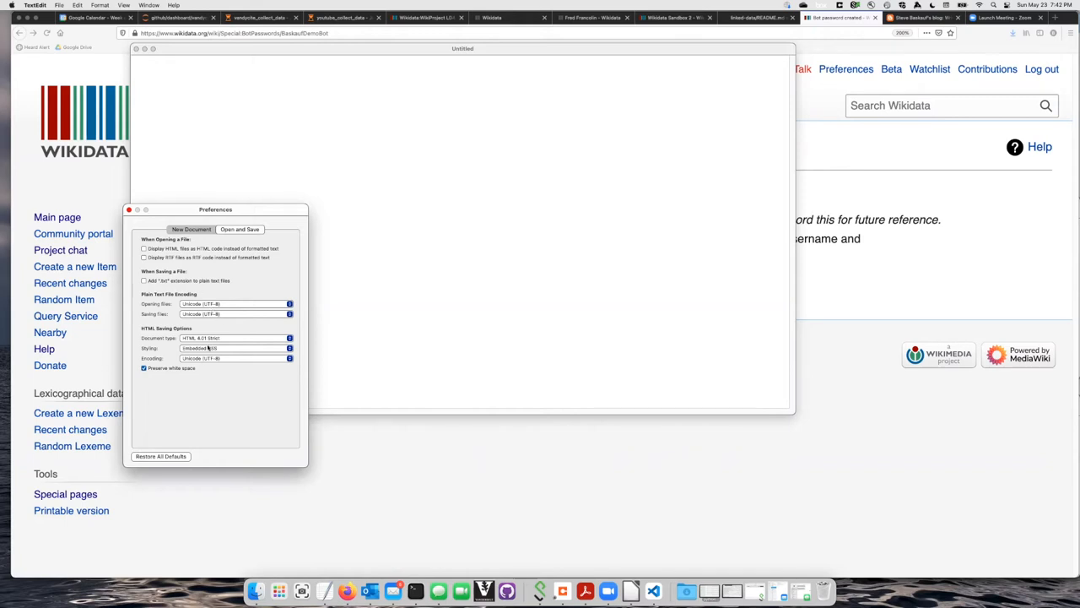
left_click(129, 209)
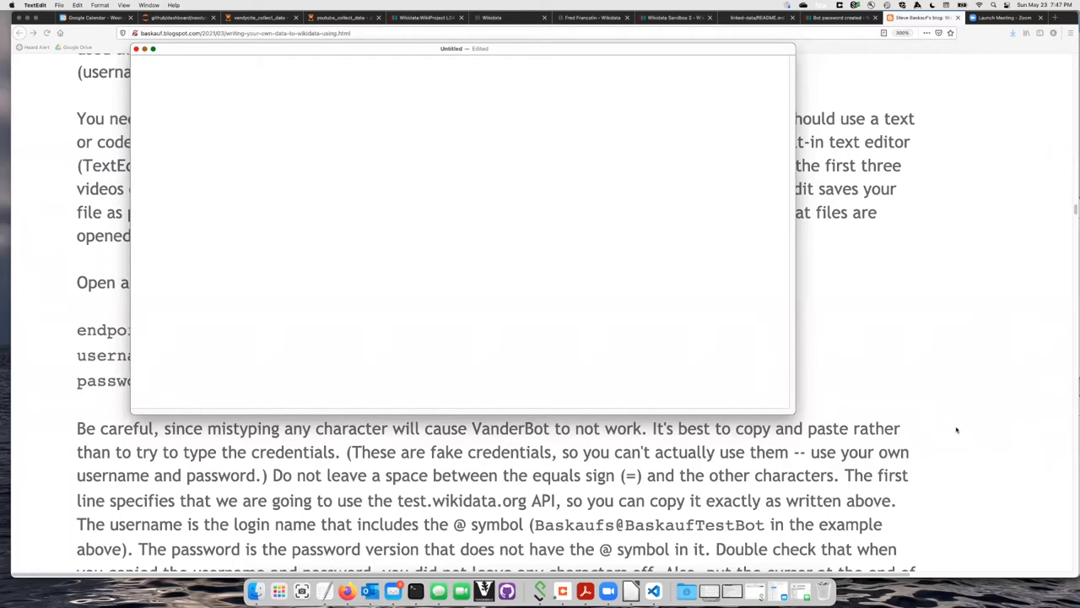
- Copy the blog's endpointUrl, username and password template lines into the document
left_click(136, 48)
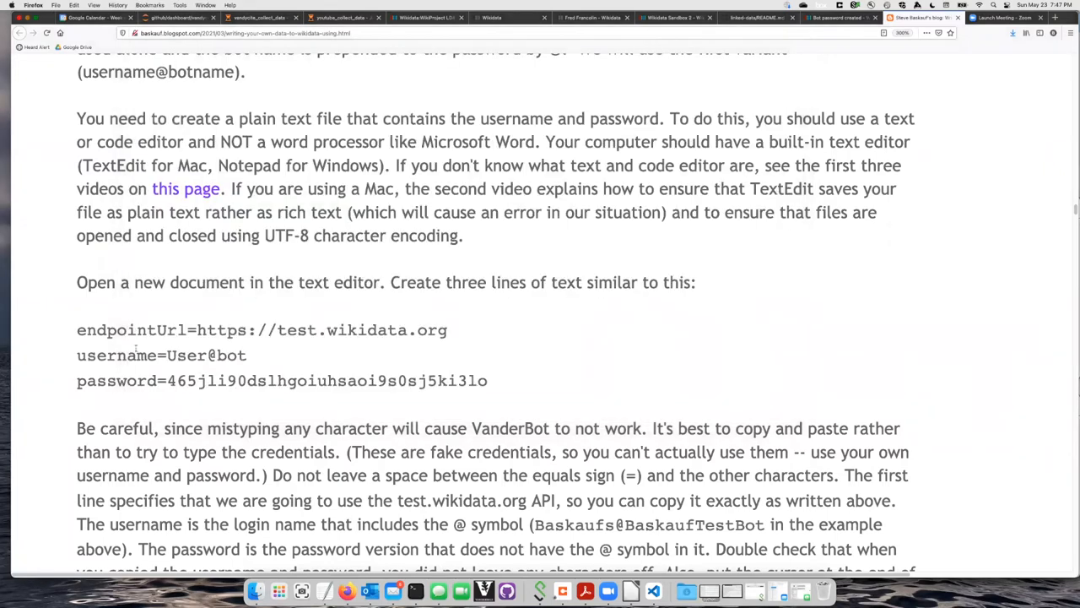
double_click(474, 380)
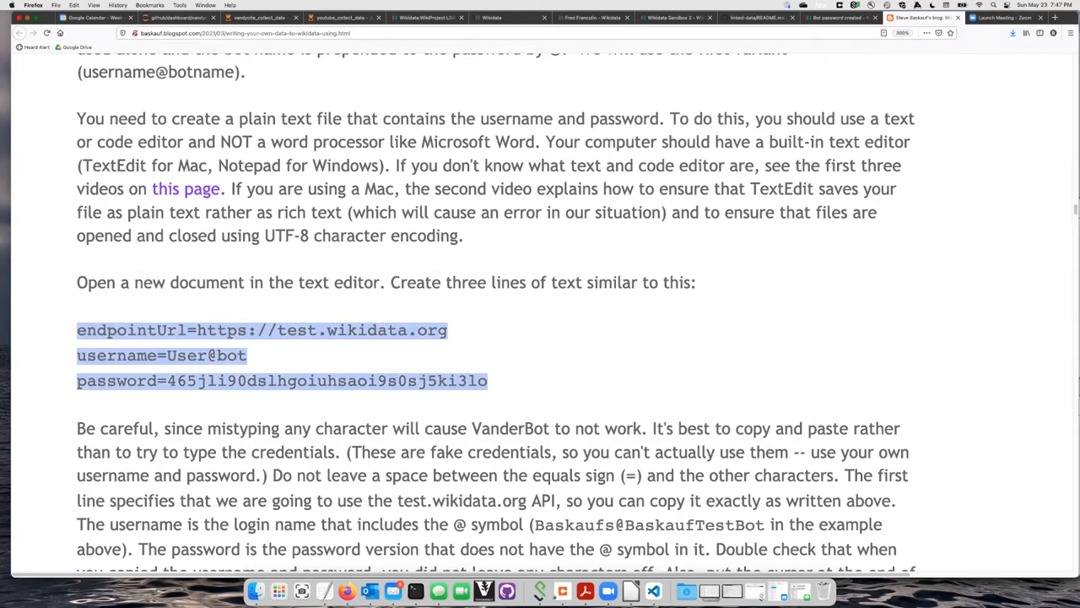
mouse_move(346, 589)
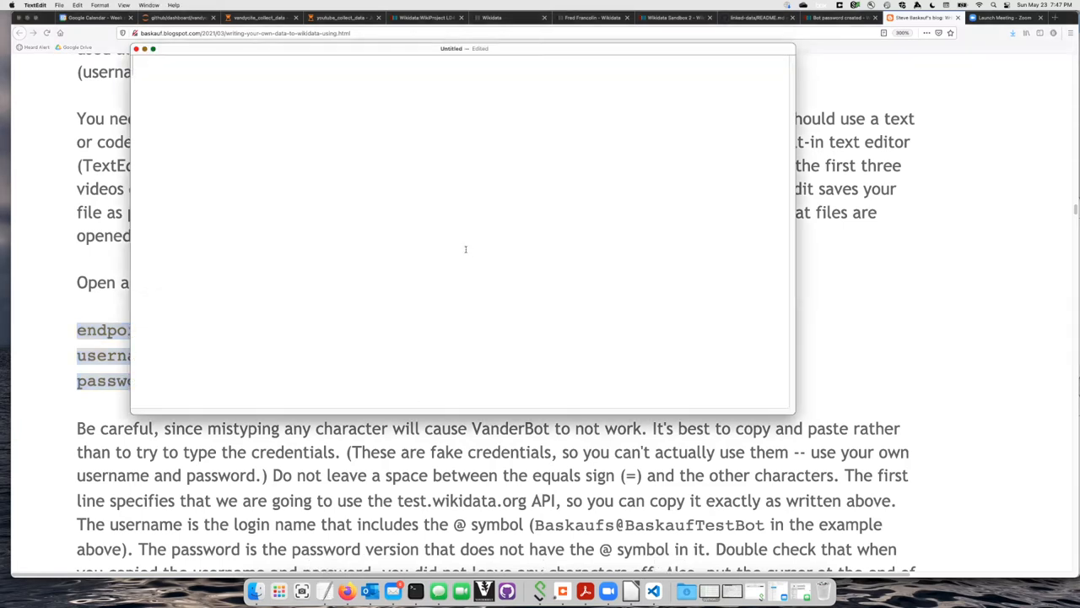
type("endpointUrl=https://test.wikidata.org")
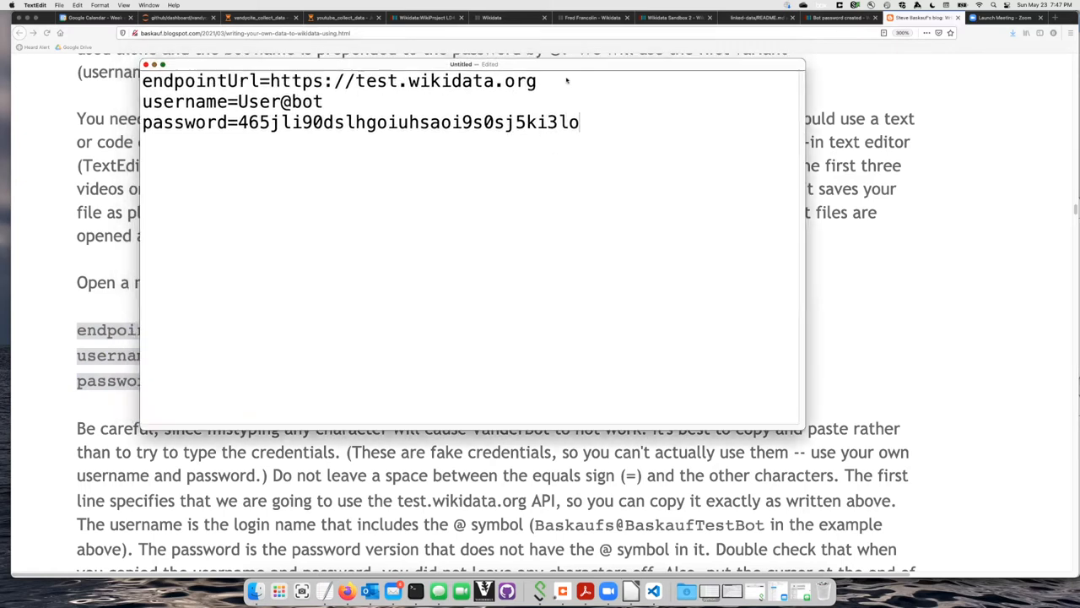
left_click_drag(473, 64, 573, 114)
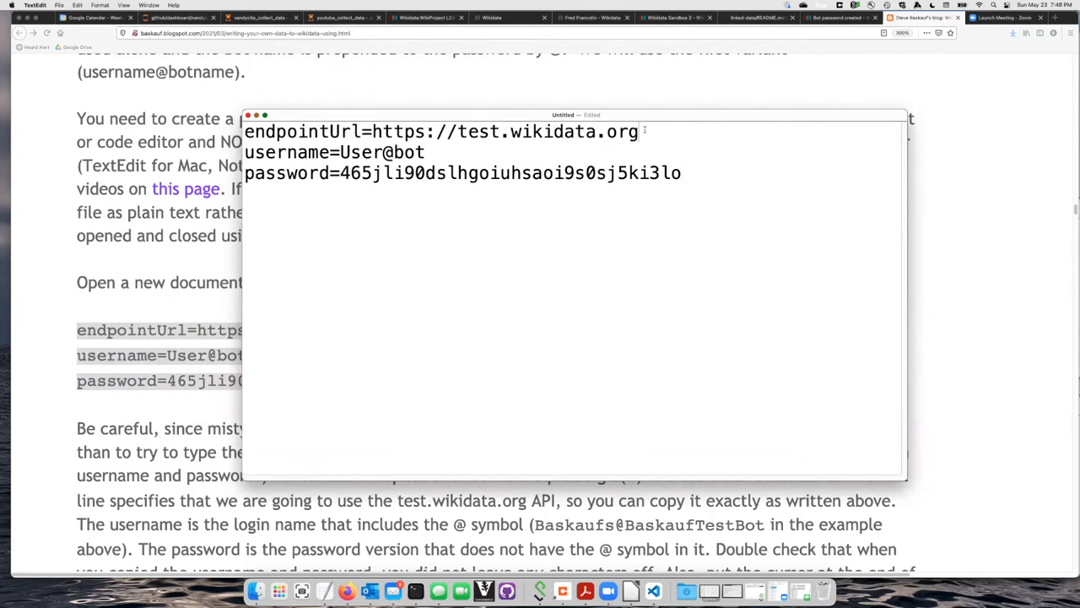
double_click(547, 131)
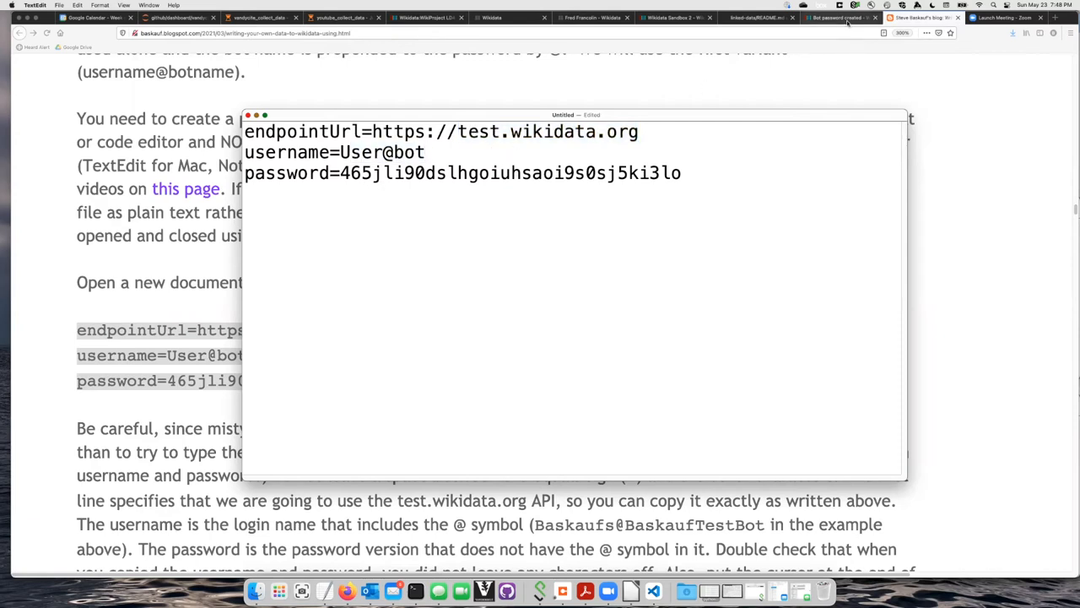
- Replace the User@bot placeholder with Baskauf@BaskaufDemoBot and the password with the generated one
left_click(835, 17)
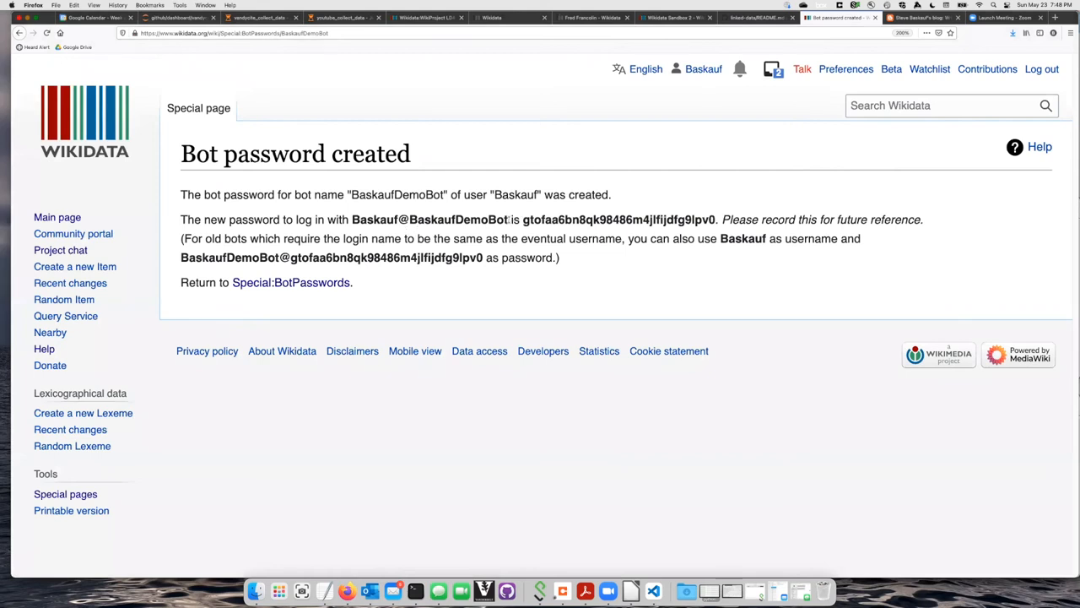
double_click(429, 220)
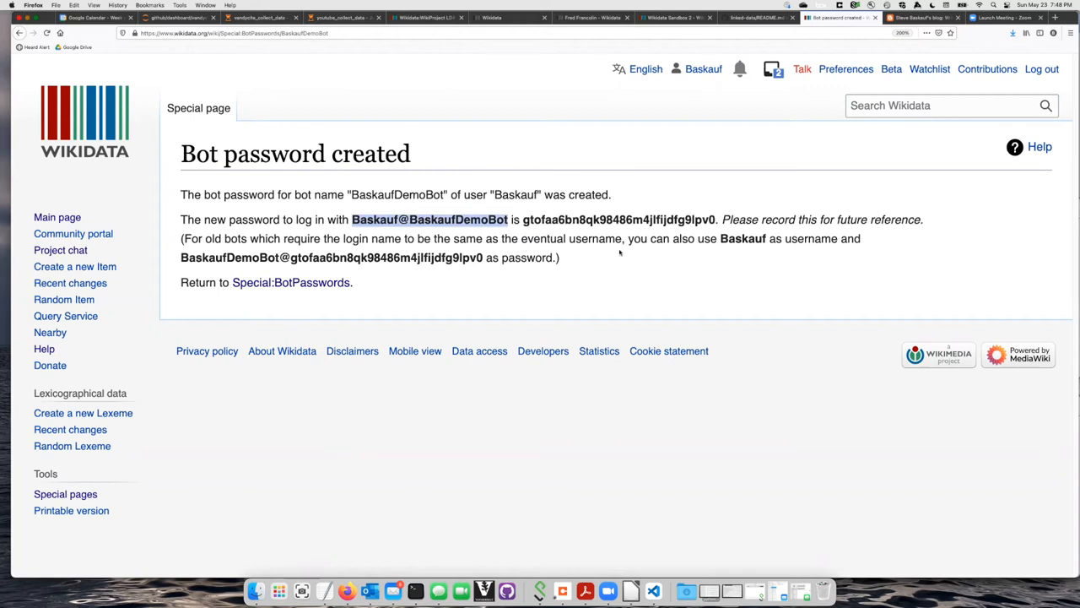
mouse_move(347, 589)
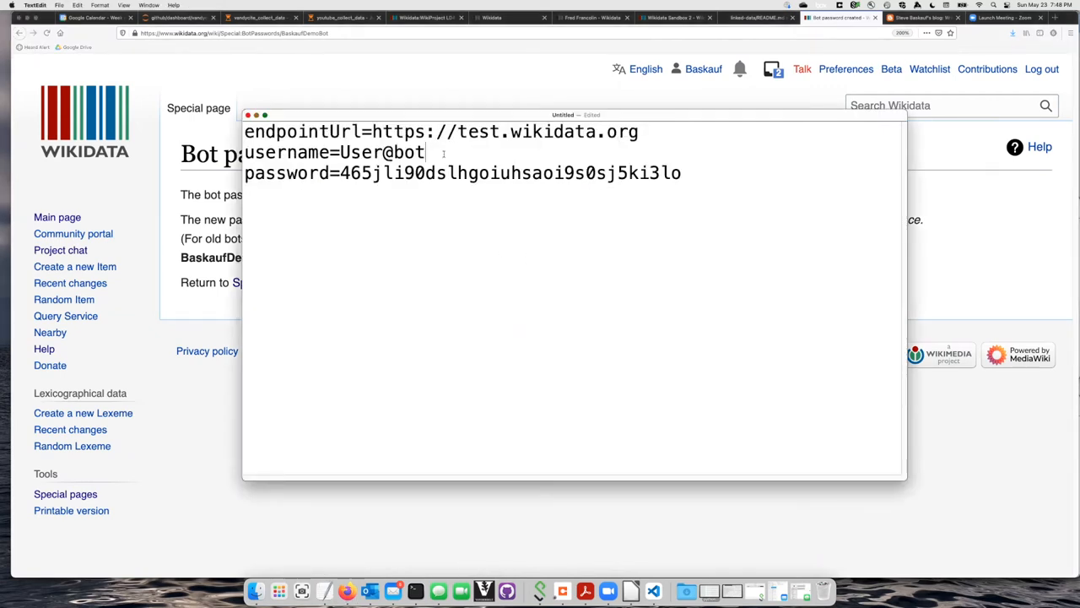
double_click(381, 152)
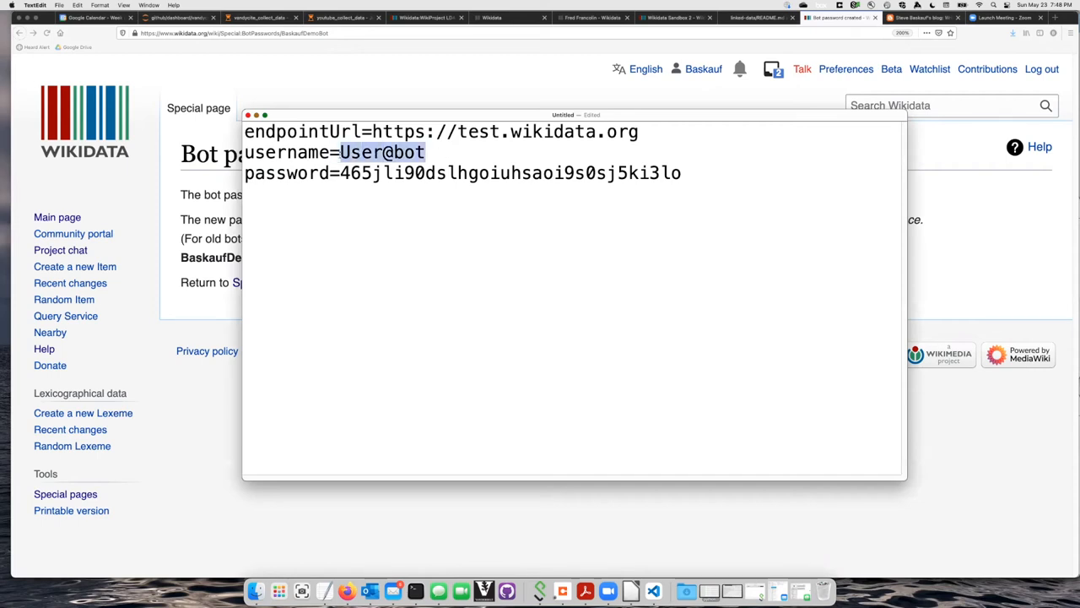
type("Baskauf@BaskaufDemoBot")
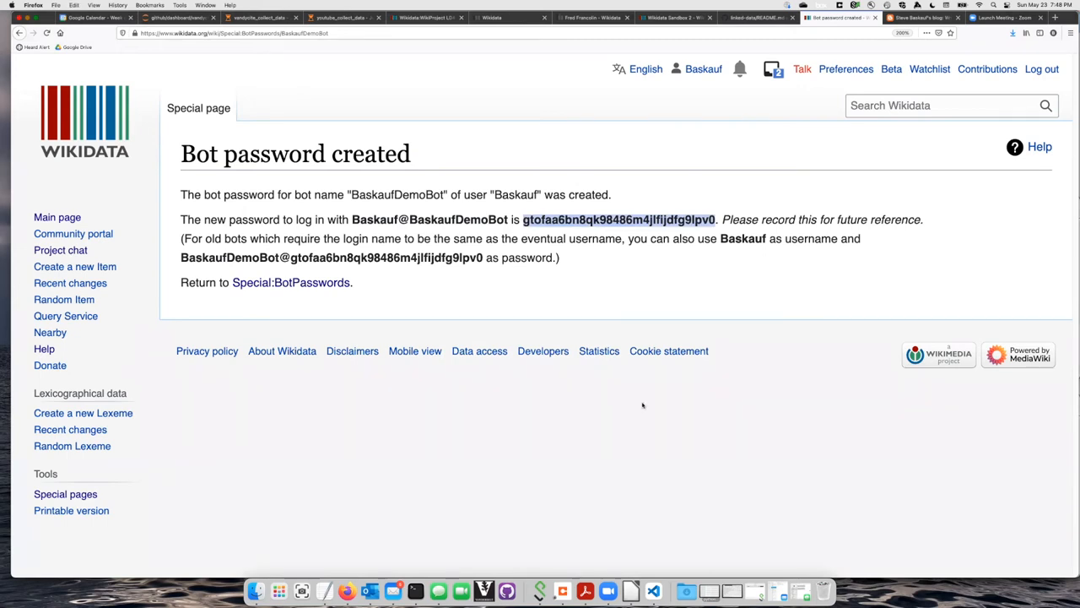
mouse_move(324, 591)
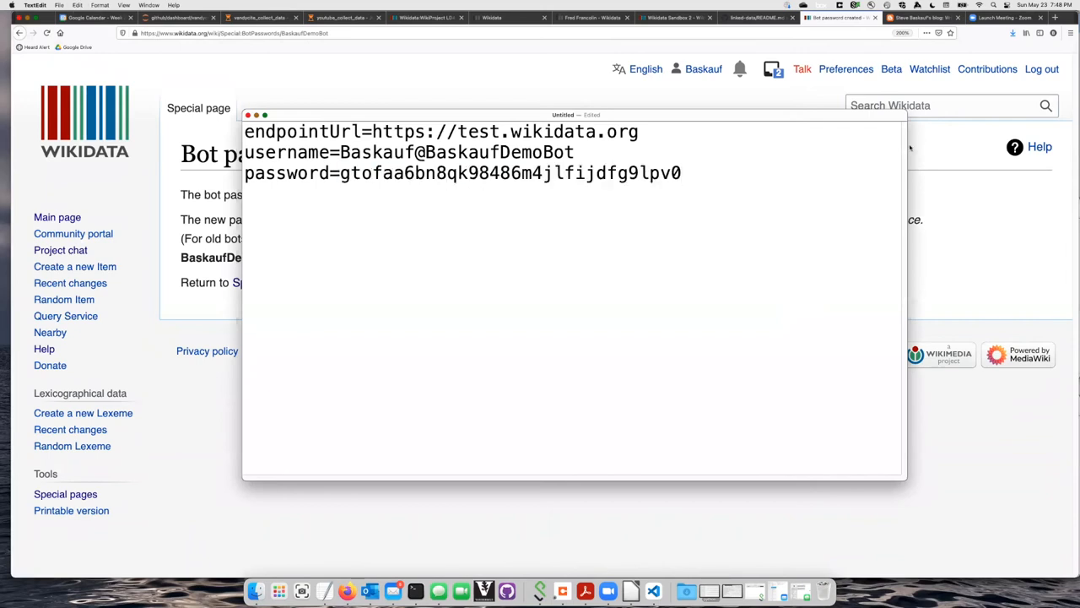
mouse_move(432, 203)
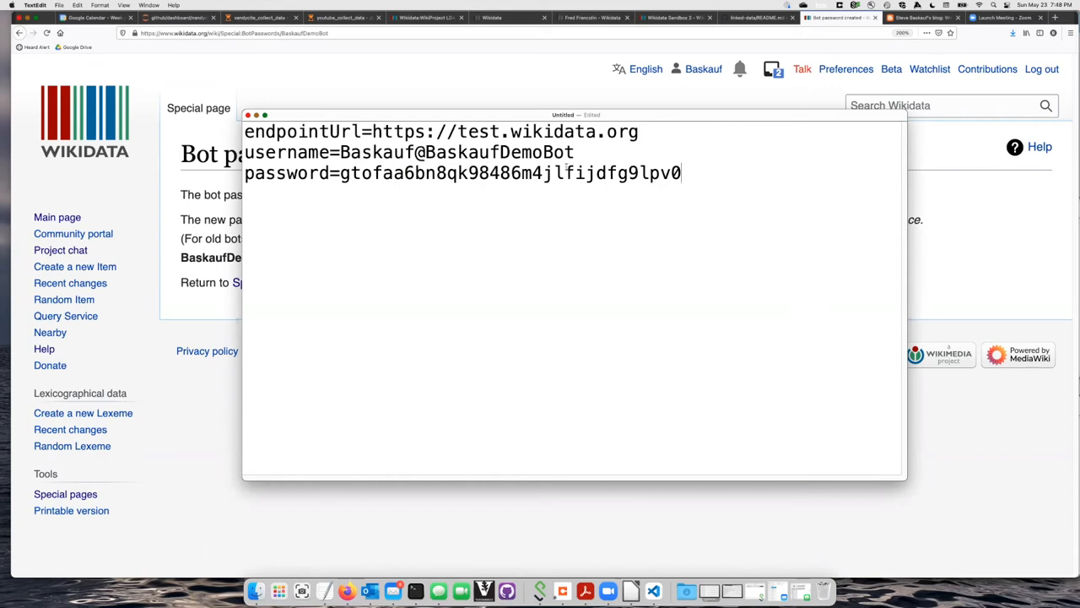
mouse_move(496, 195)
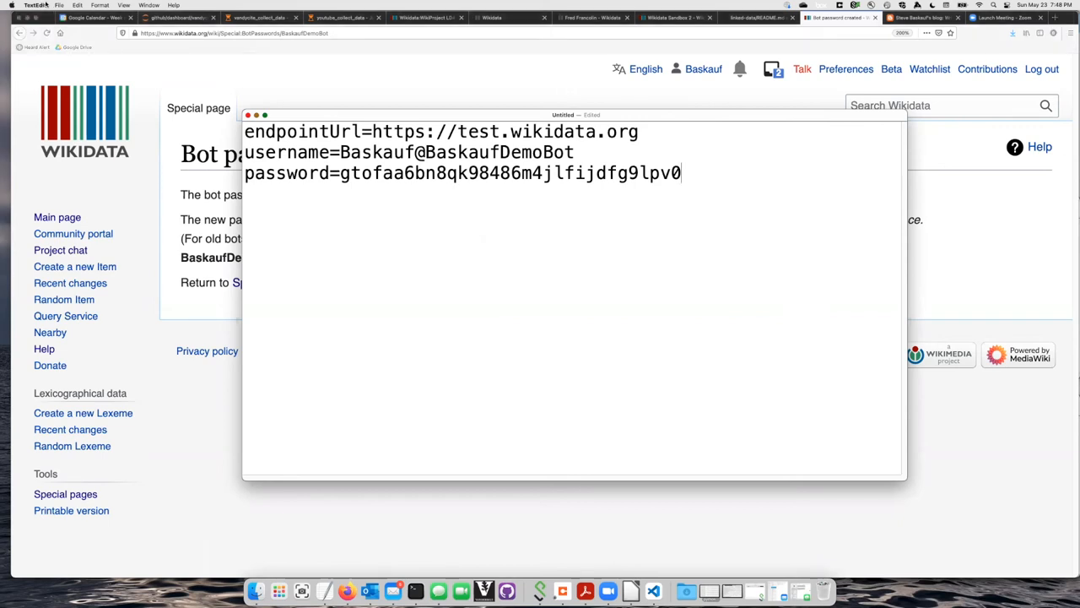
left_click(59, 5)
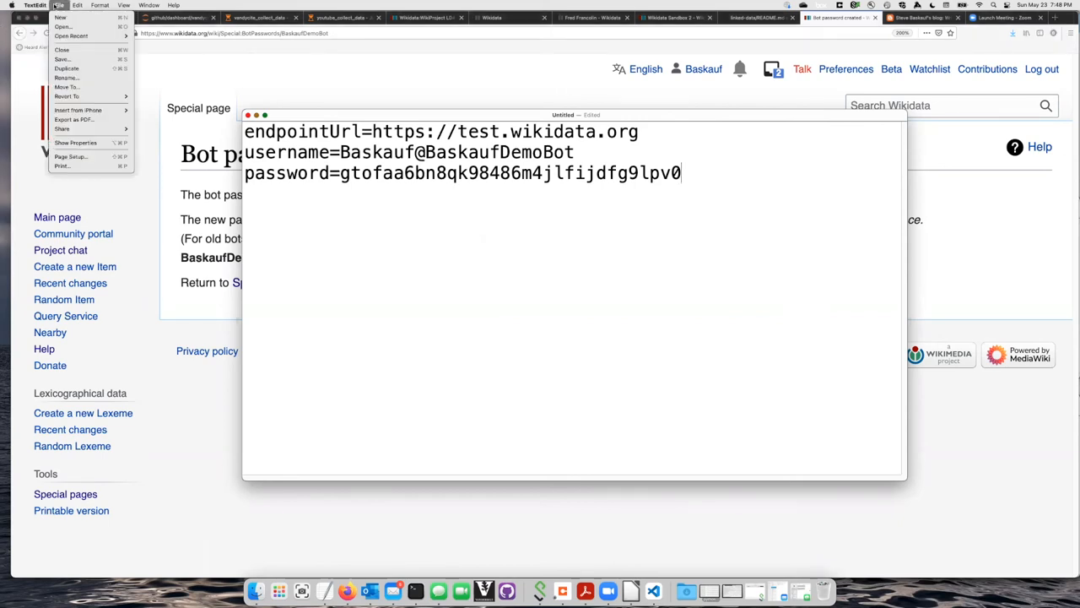
- Save as wikibase_credentials.txt in the home folder, replacing the existing file
left_click(709, 183)
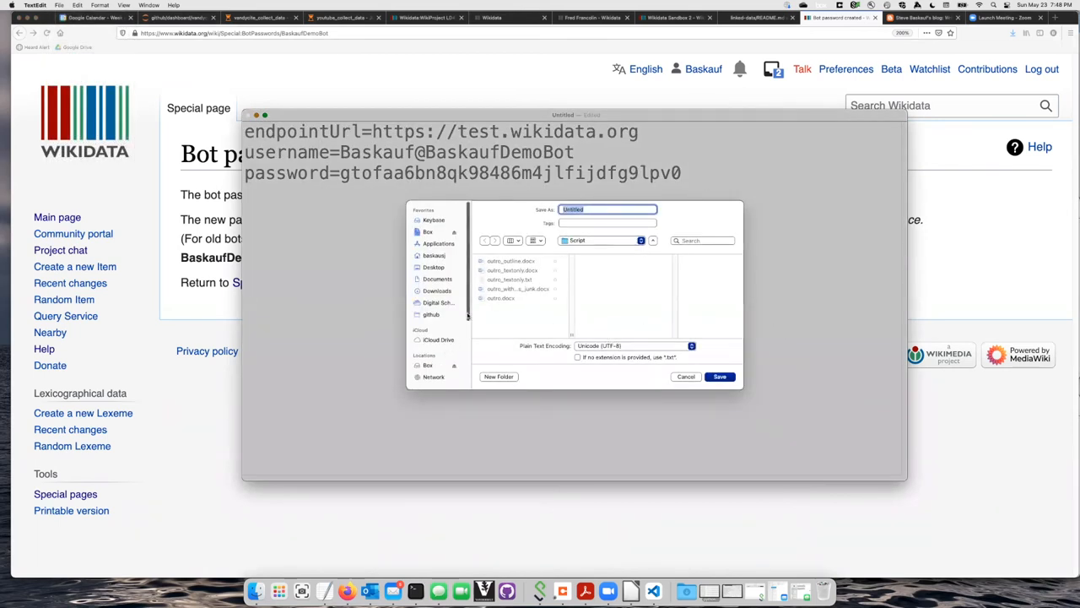
left_click(433, 255)
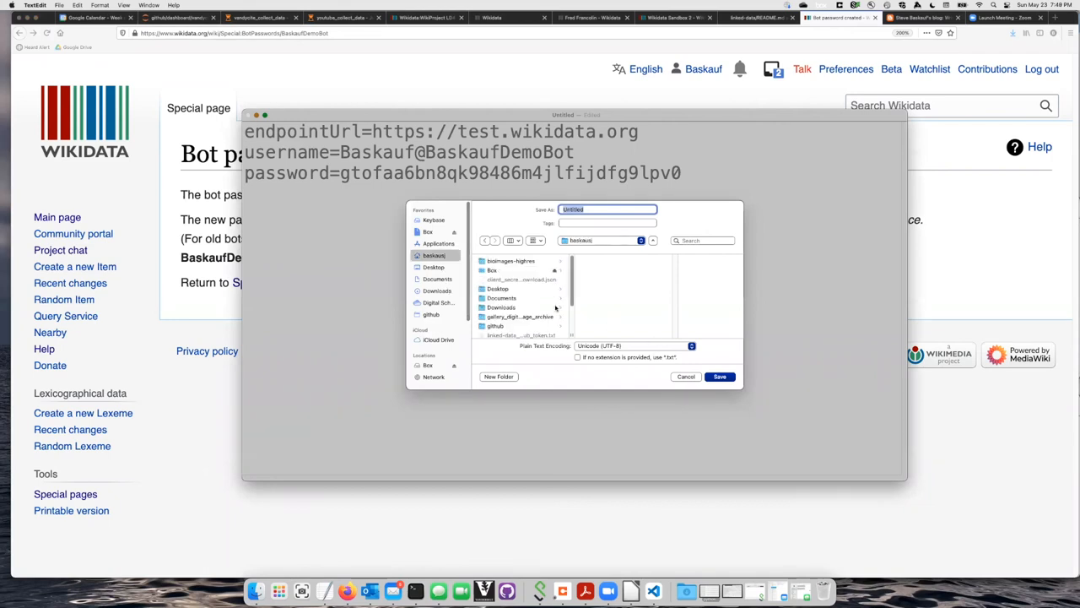
scroll("down", 3)
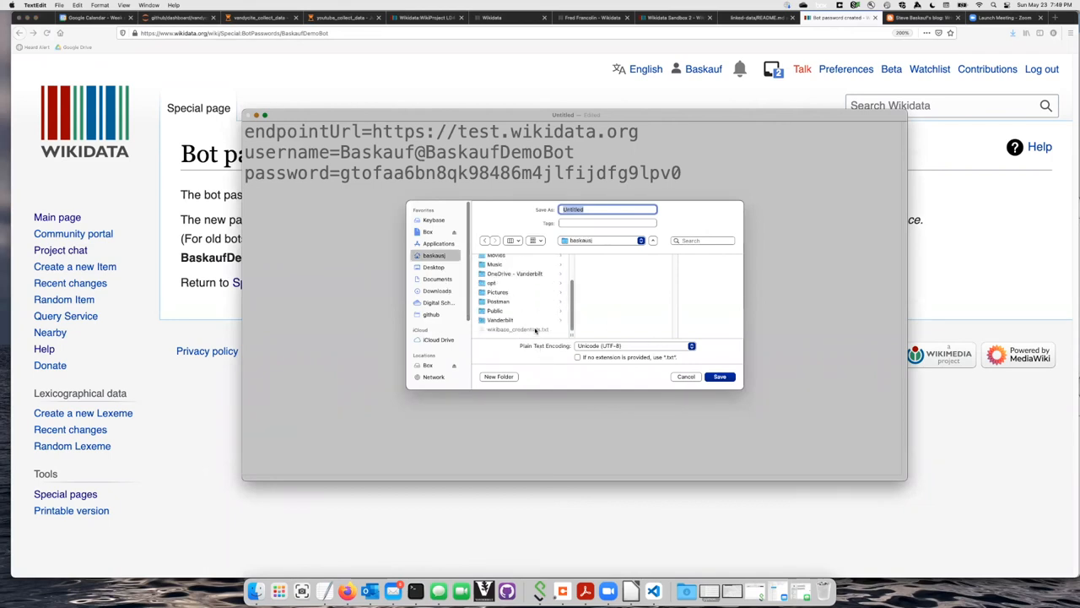
type("wikibase_credentials.txt")
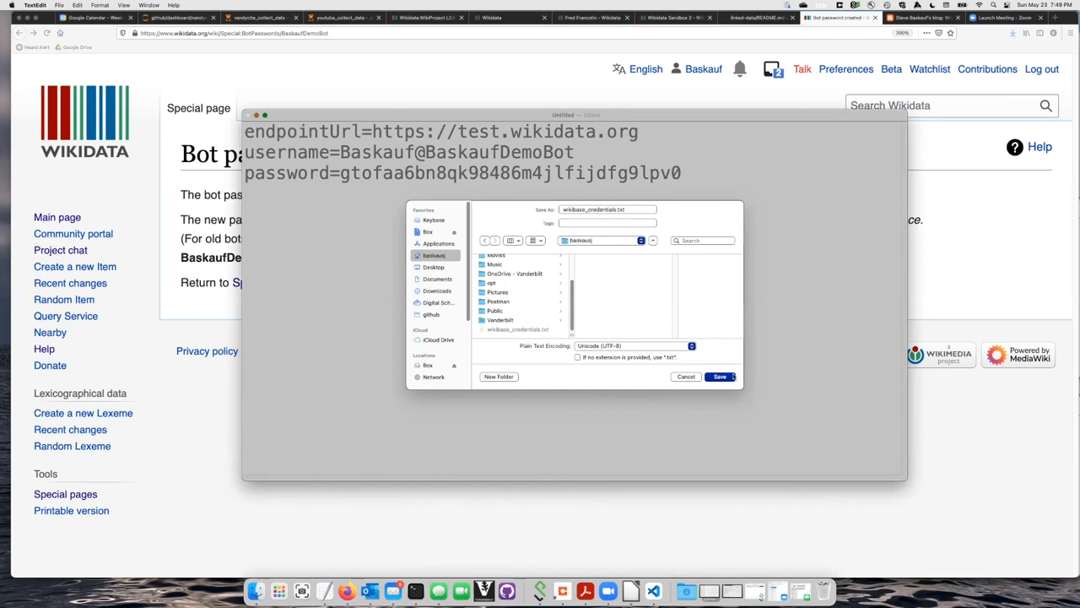
left_click(719, 377)
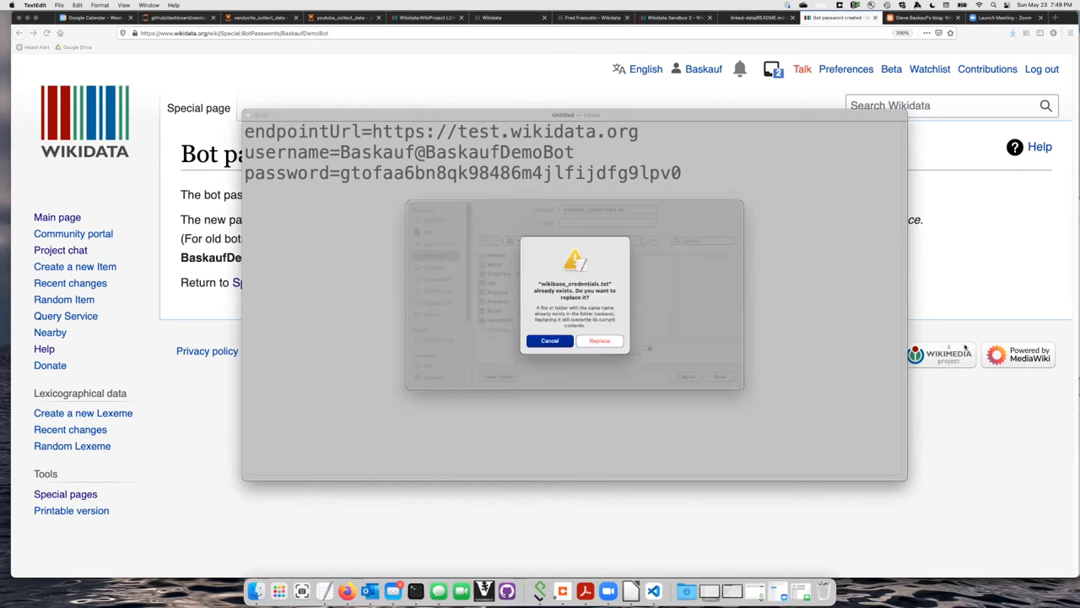
left_click(599, 340)
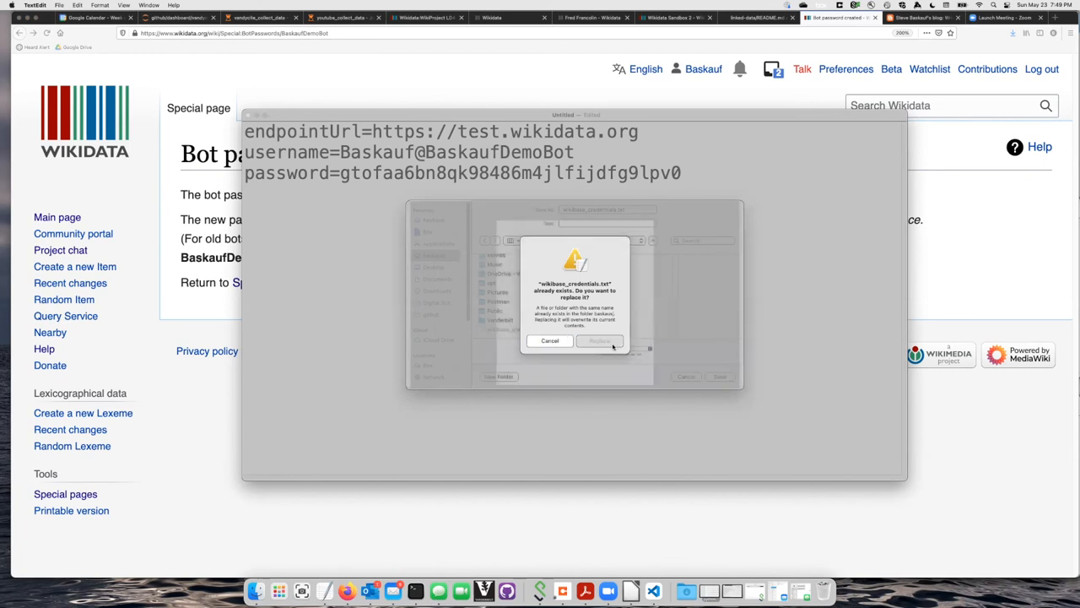
left_click(599, 340)
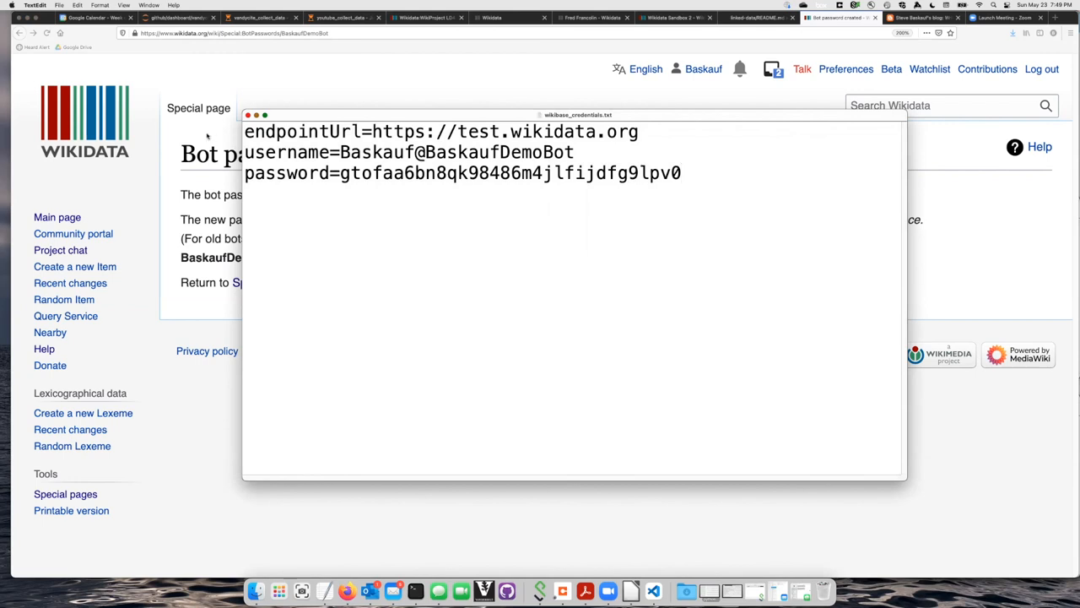
mouse_move(991, 511)
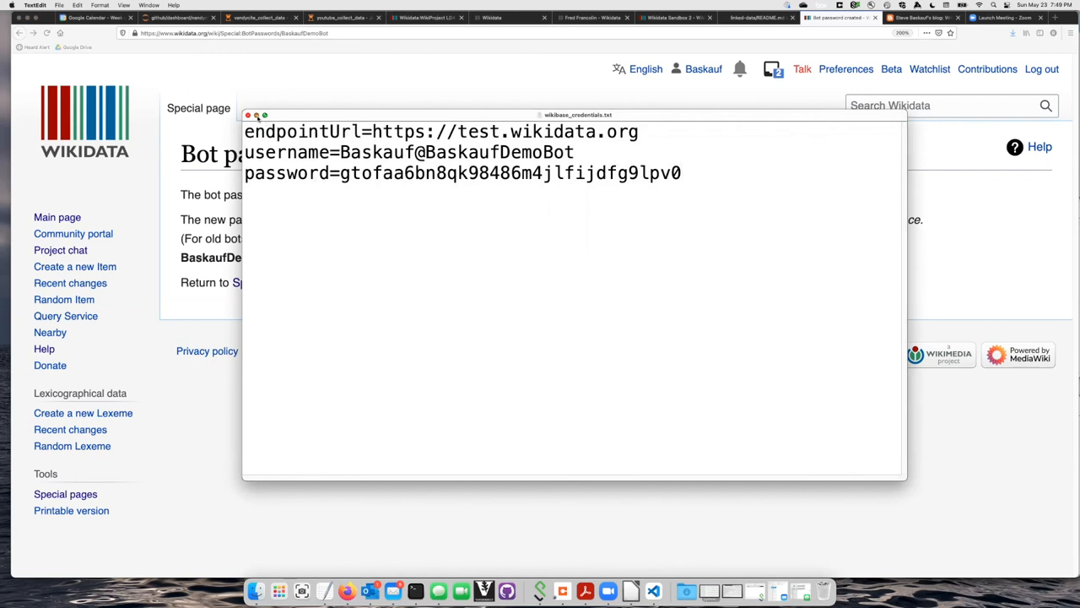
- Close the saved credentials document, leaving the Bot password created page
left_click(248, 115)
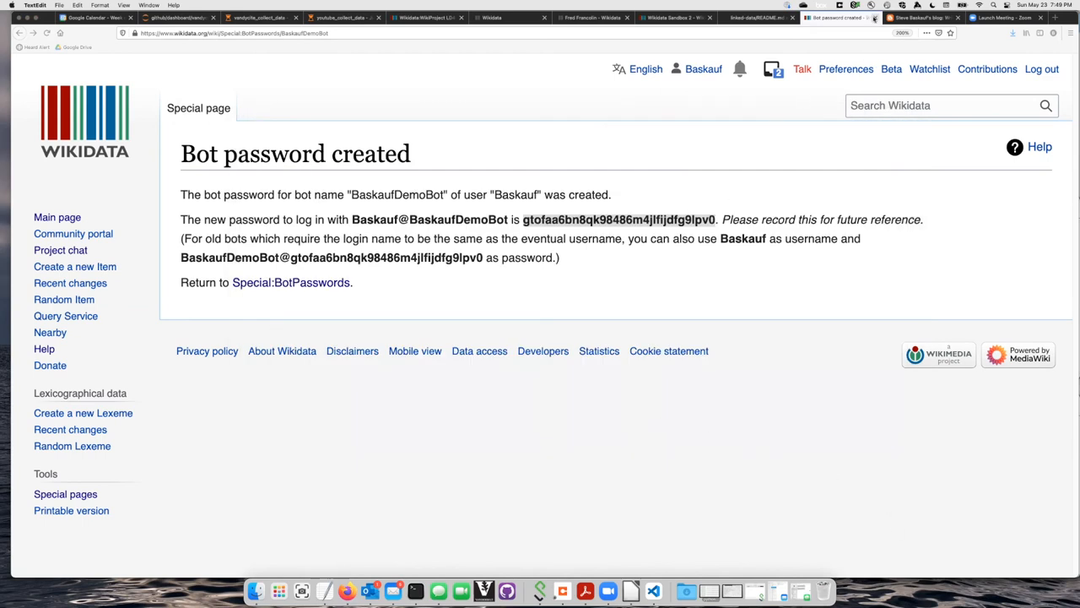
mouse_move(613, 259)
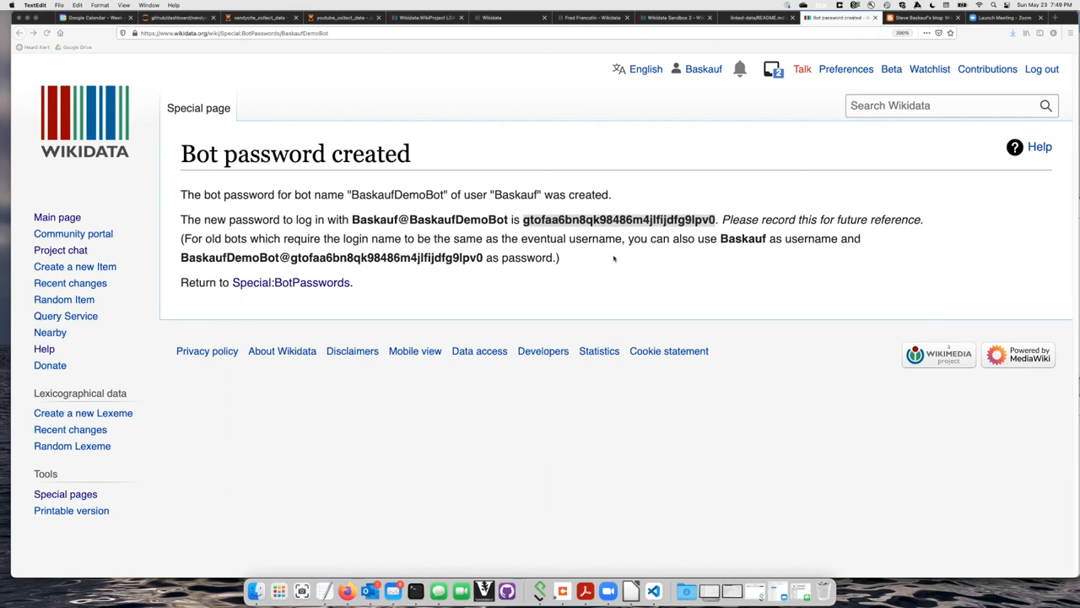
mouse_move(384, 236)
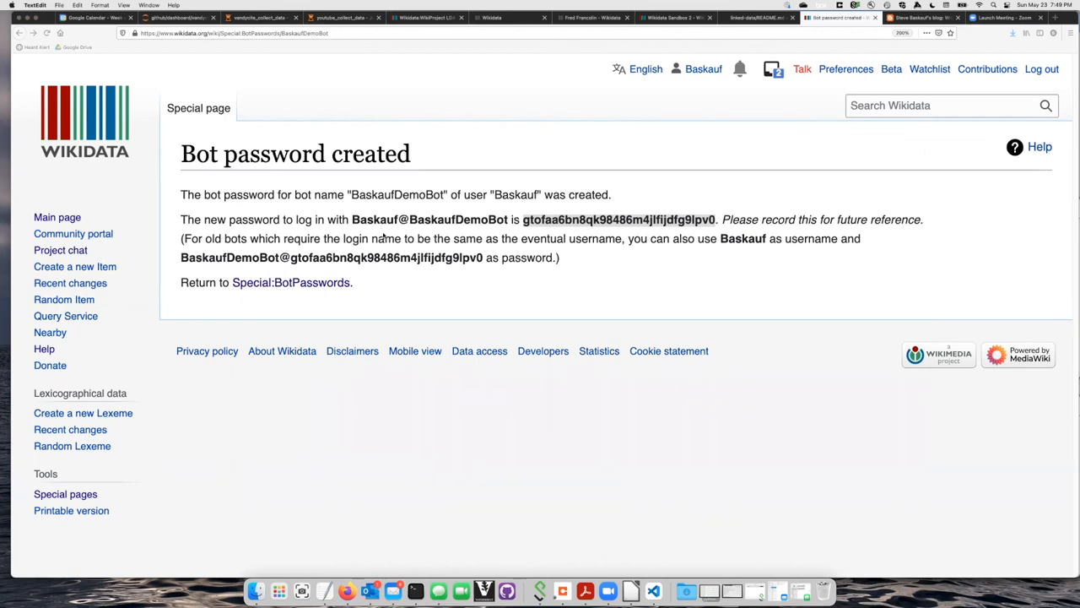
mouse_move(671, 253)
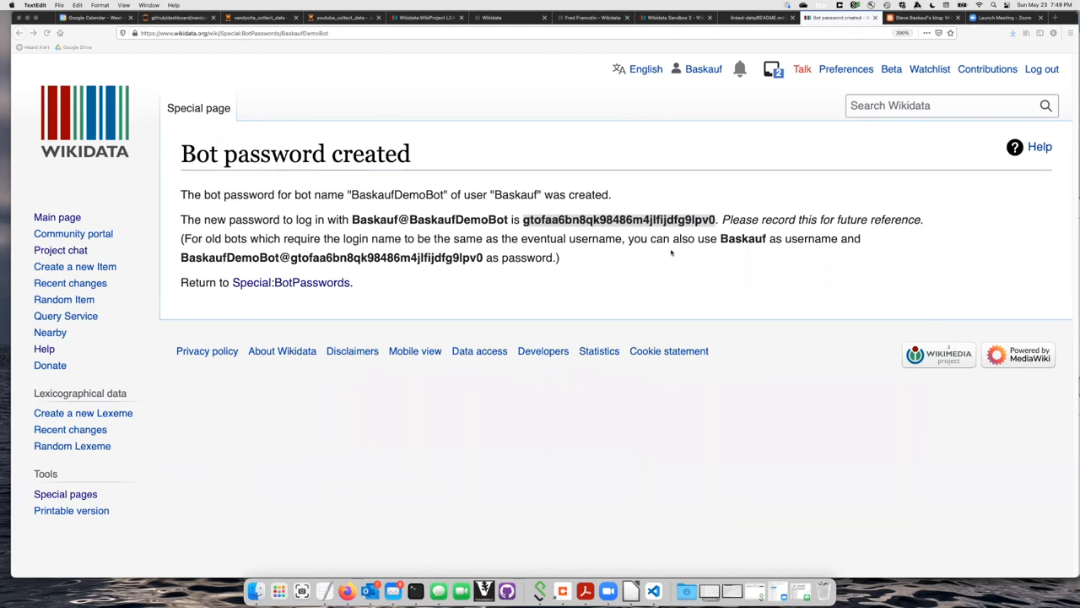
mouse_move(670, 276)
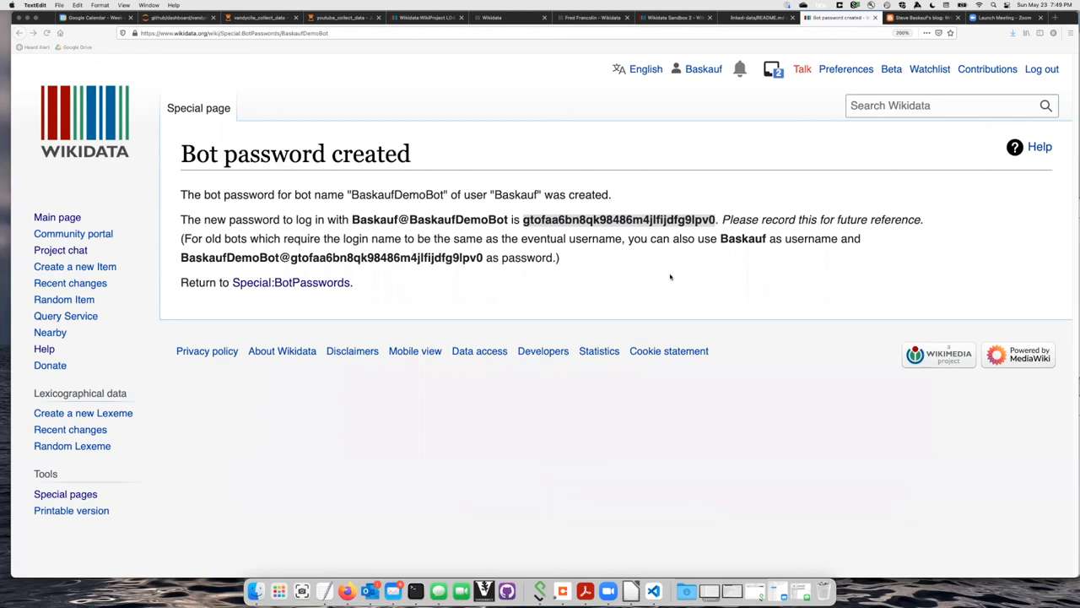